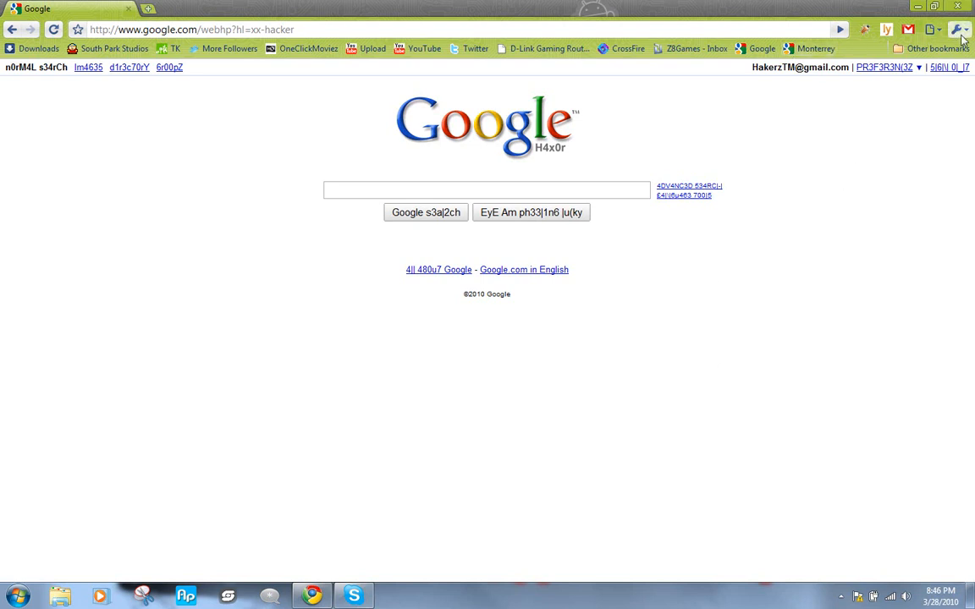
# Step: View the installed extensions list (AdBlock, bit.ly, Firebug Lite, Google Mail Checker), then return to Google
pyautogui.click(958, 33)
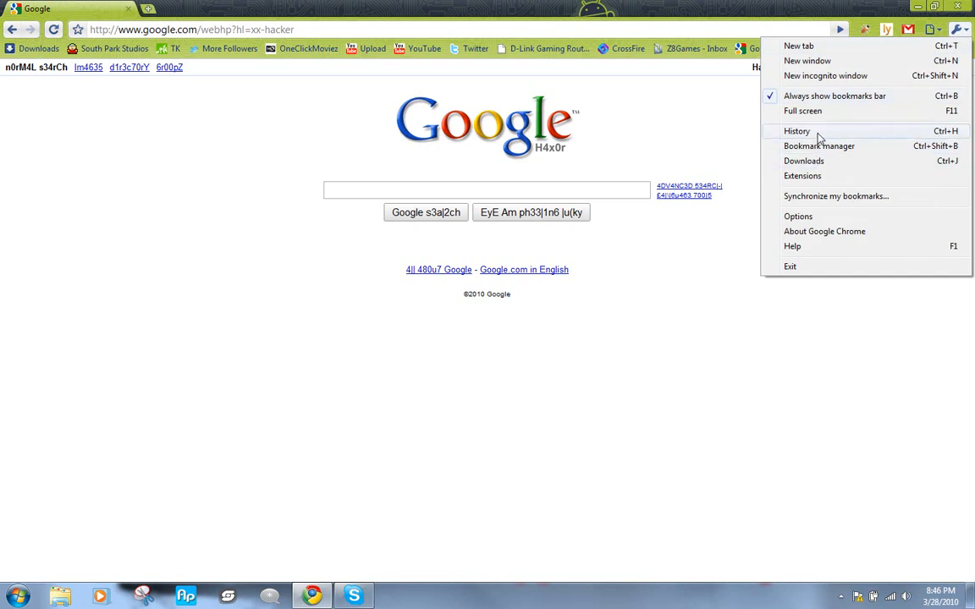
pyautogui.click(802, 174)
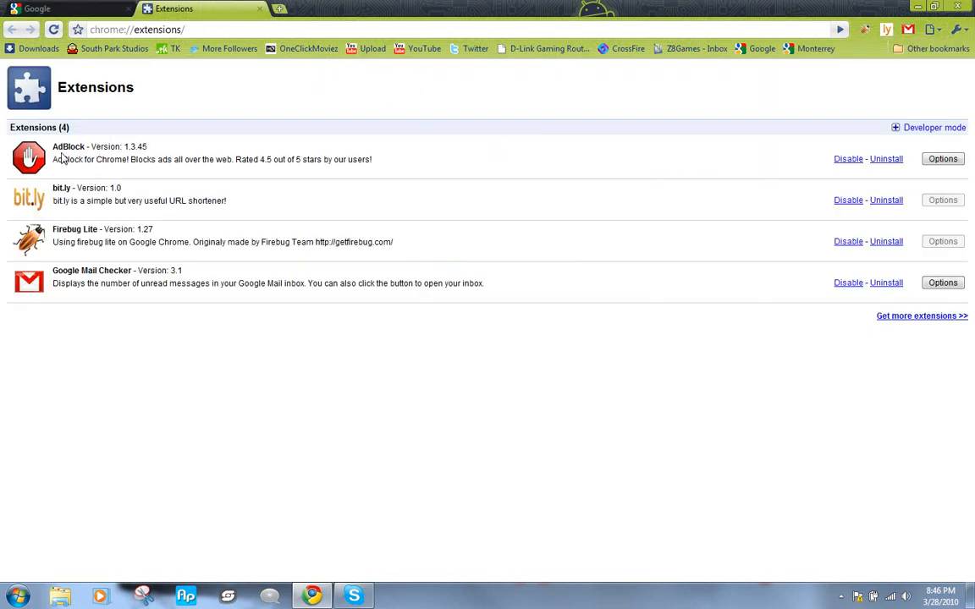
pyautogui.moveTo(101, 188)
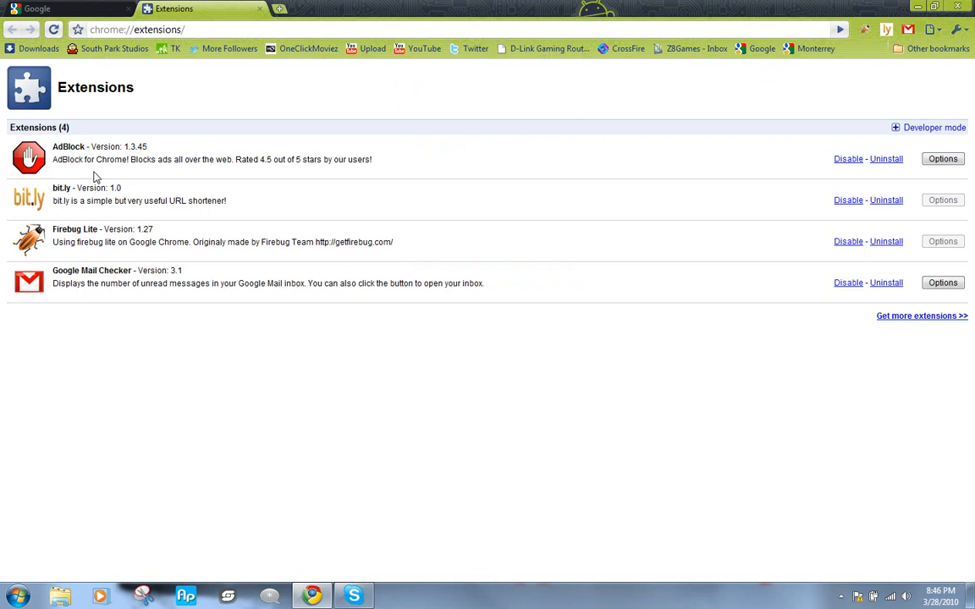
pyautogui.moveTo(741, 142)
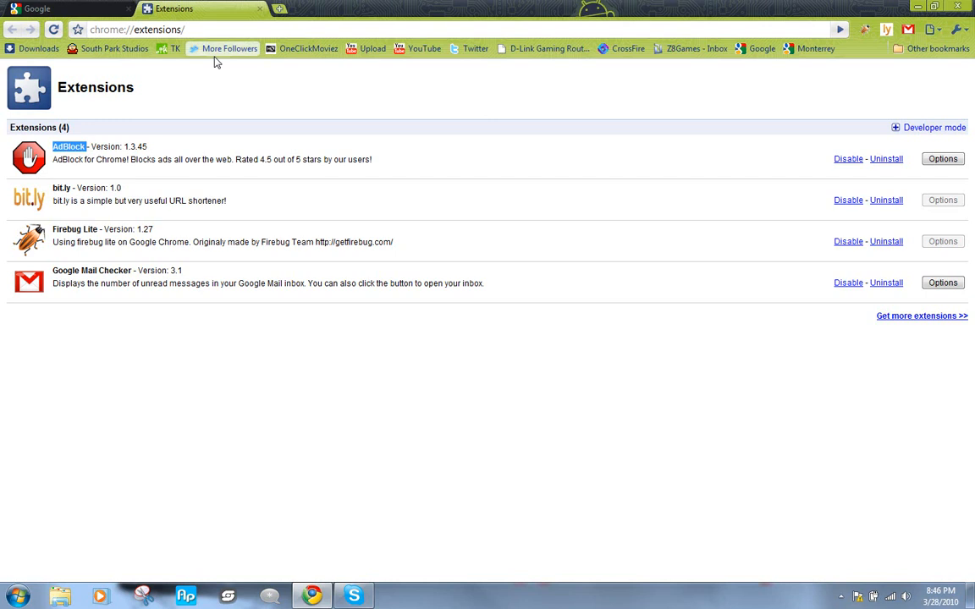
pyautogui.click(761, 47)
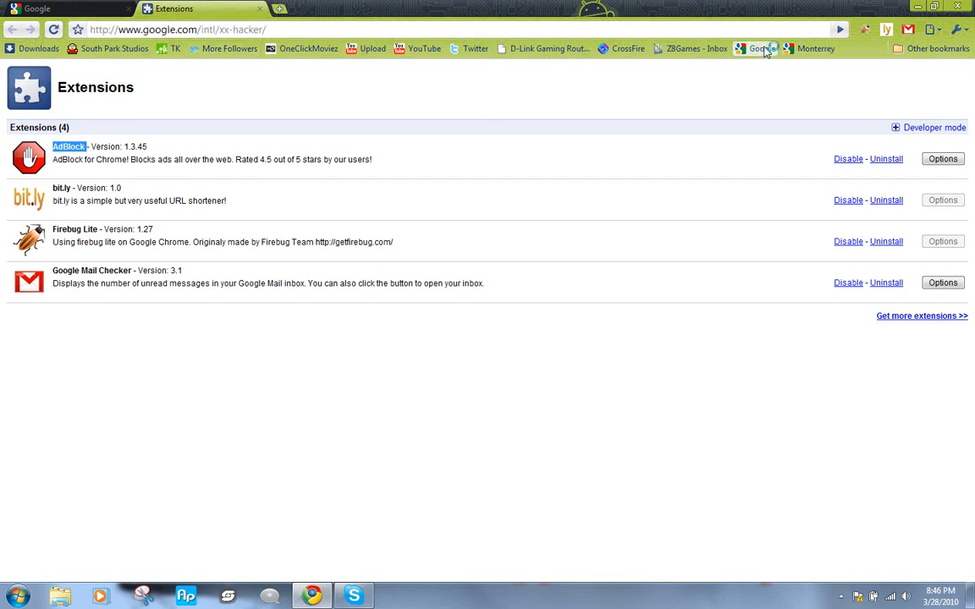
# Step: Search Google for extensions, enter the Chrome Extensions gallery and search it for 'AdBlock'
pyautogui.click(170, 8)
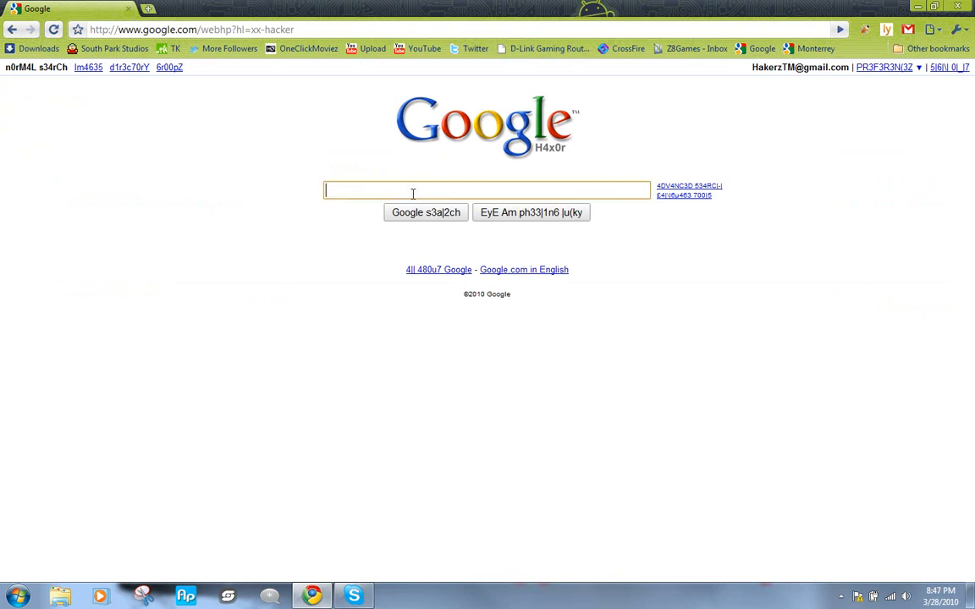
pyautogui.write('extensions')
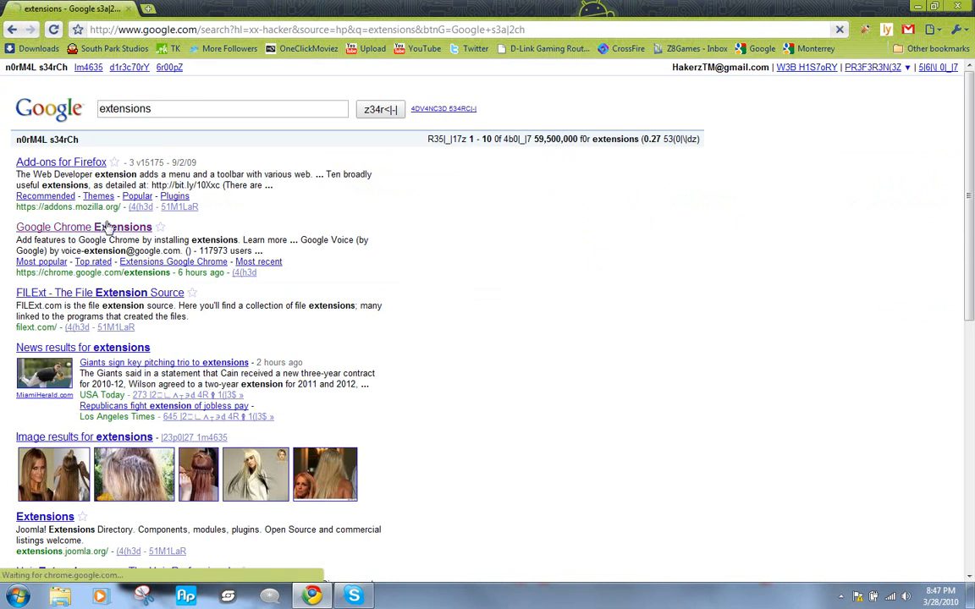
pyautogui.click(85, 227)
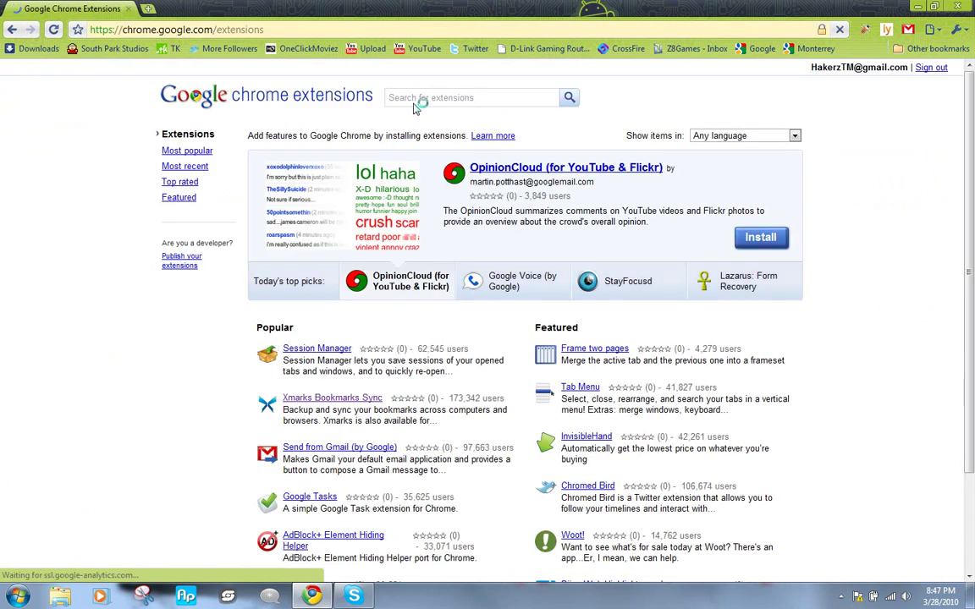
pyautogui.write('AdBlock')
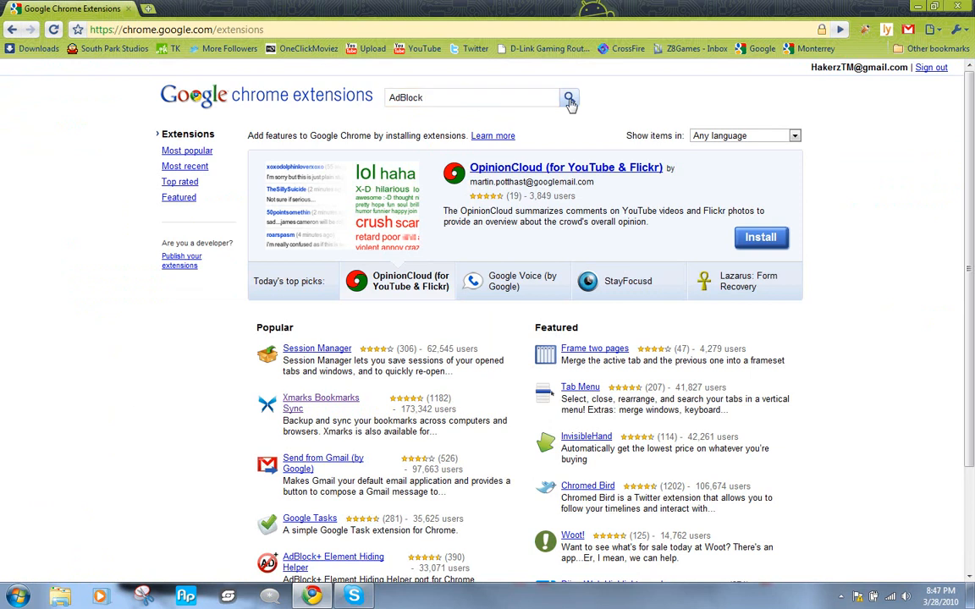
pyautogui.click(567, 96)
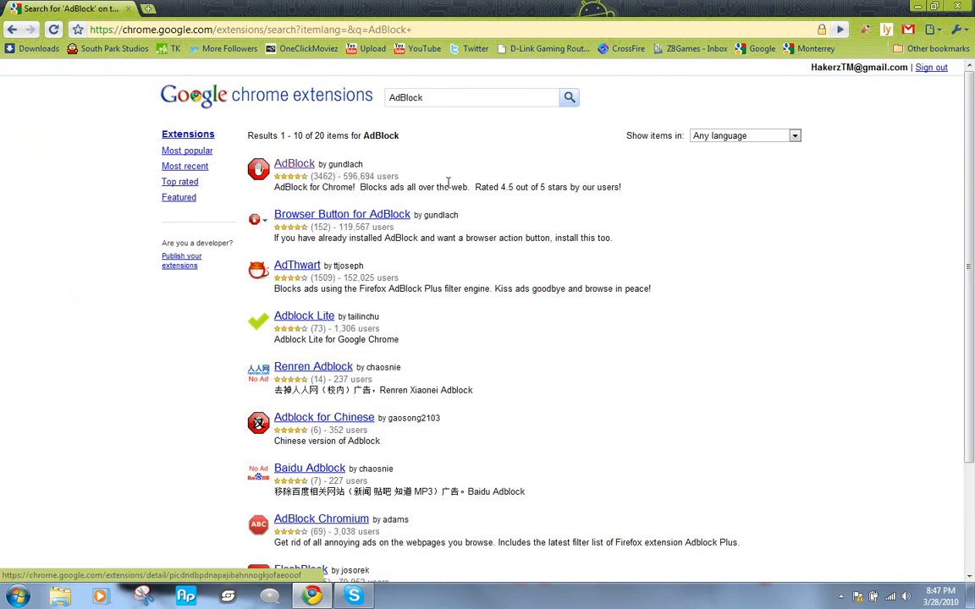
pyautogui.moveTo(291, 171)
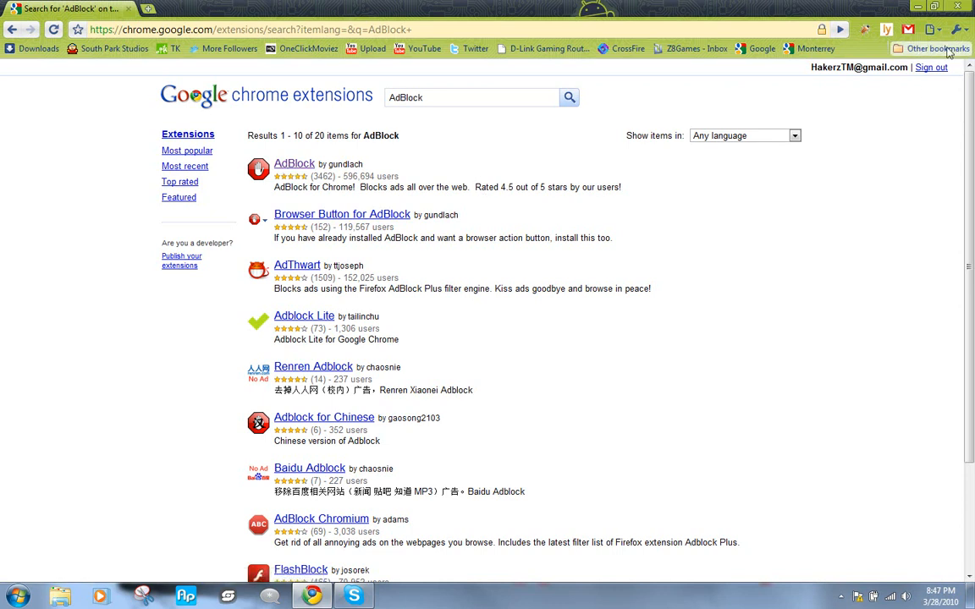
# Step: Reach AdBlock's Options page from the Extensions list to enable 'Block ads inside YouTube videos'
pyautogui.click(958, 27)
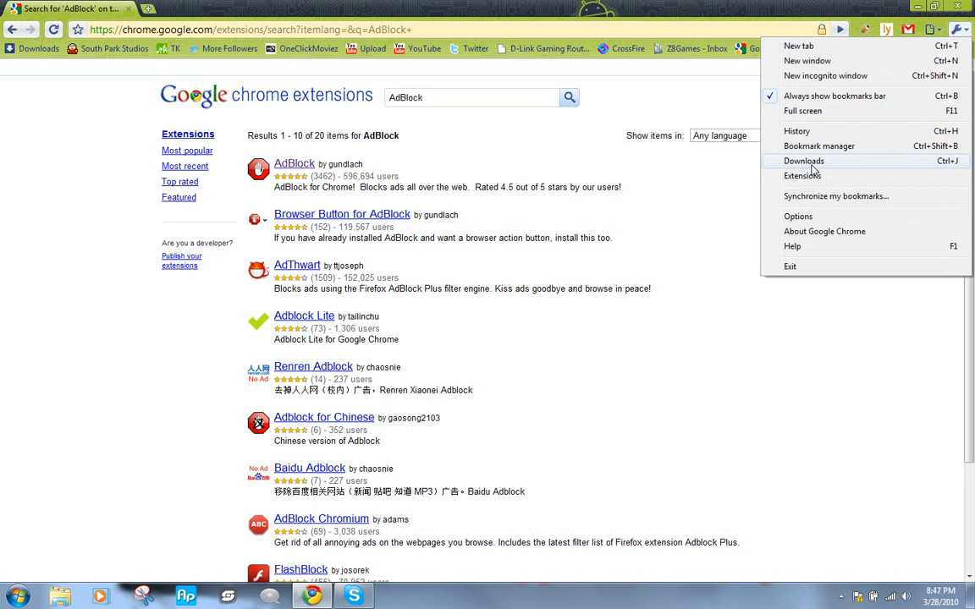
pyautogui.click(802, 176)
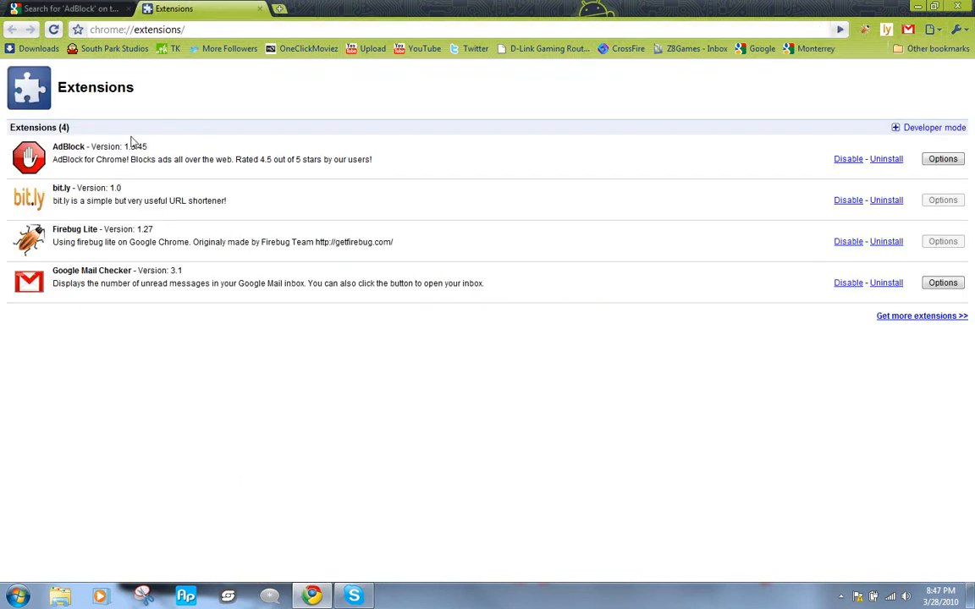
pyautogui.moveTo(848, 159)
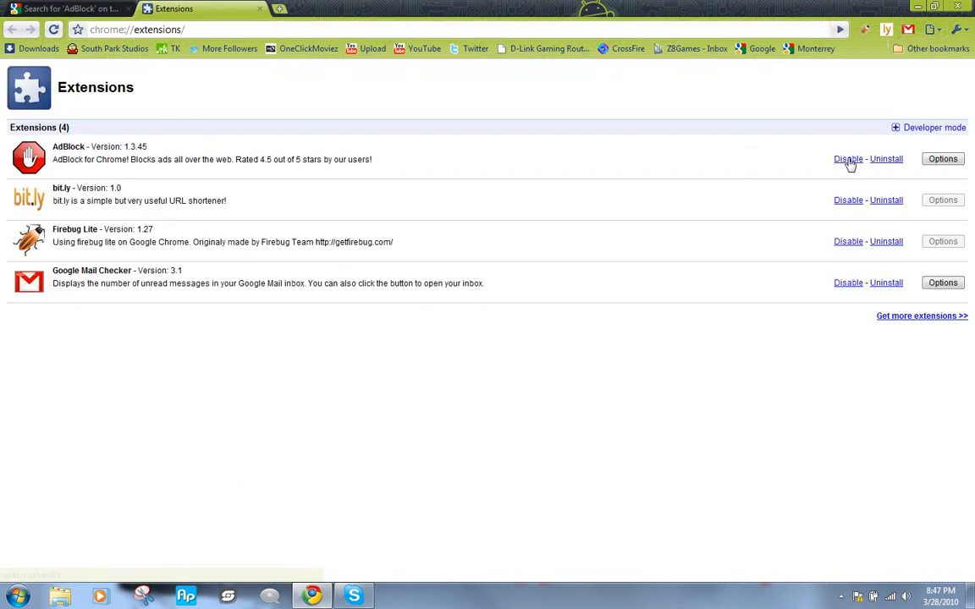
pyautogui.click(943, 159)
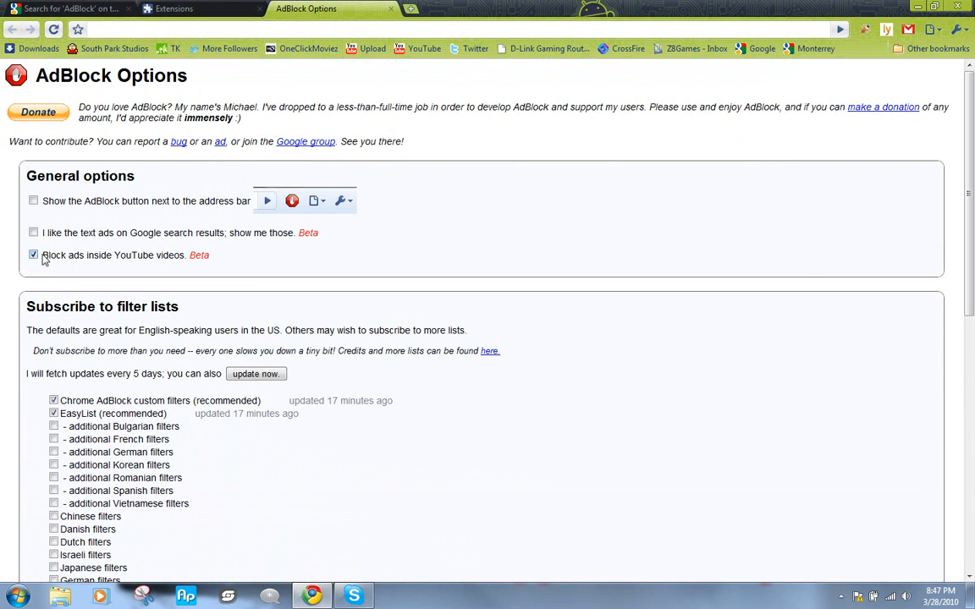
pyautogui.moveTo(203, 274)
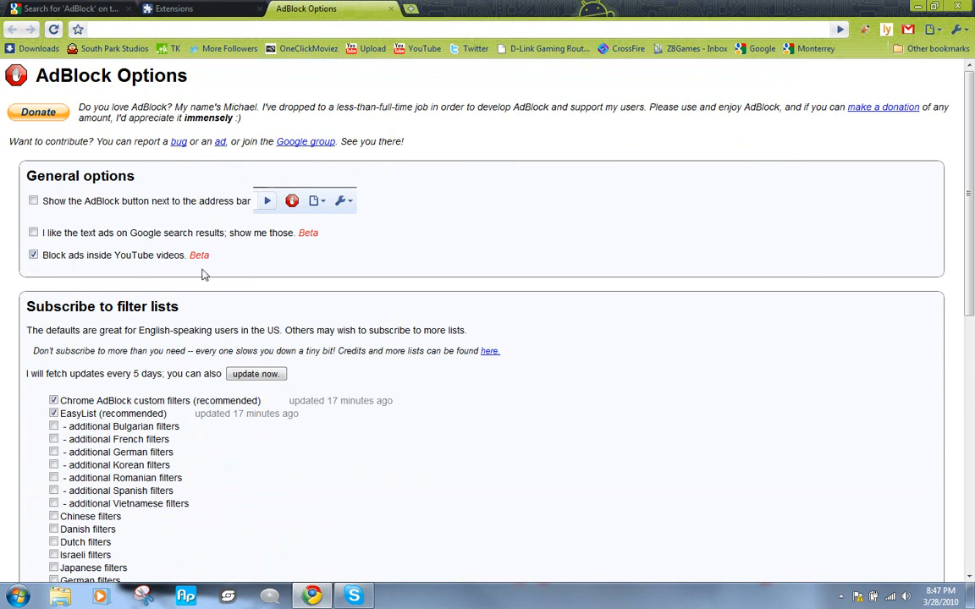
pyautogui.moveTo(307, 267)
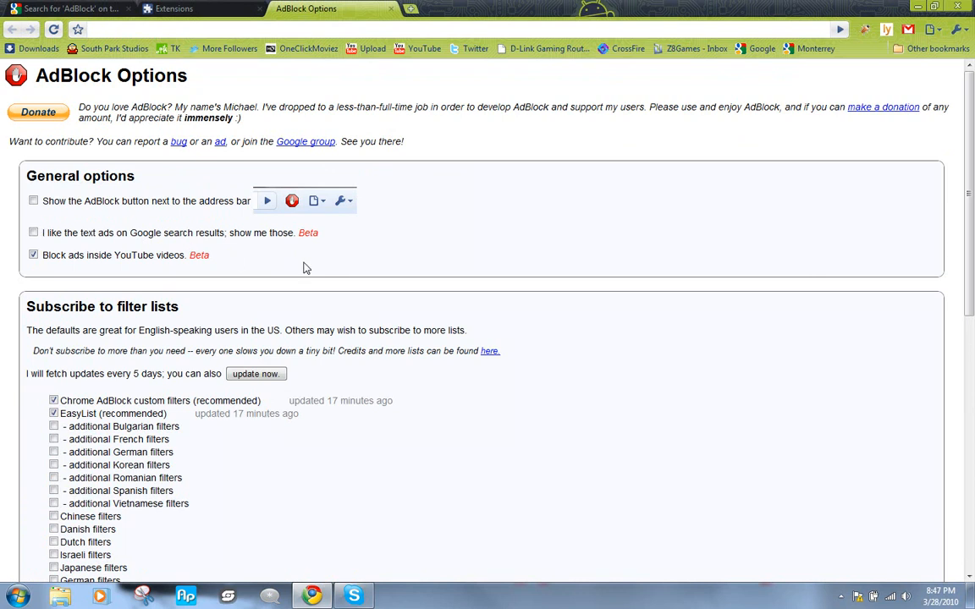
pyautogui.moveTo(257, 261)
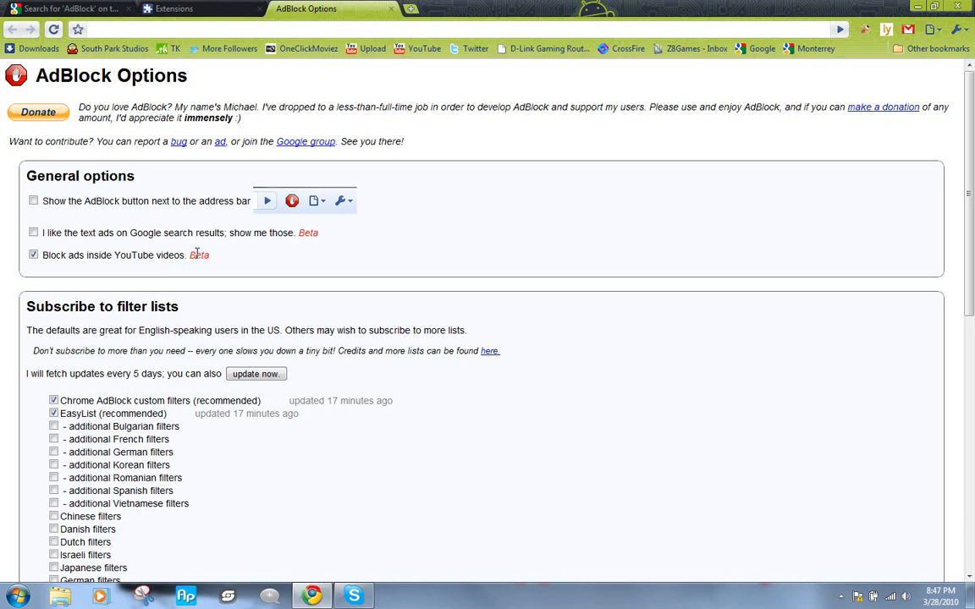
pyautogui.moveTo(285, 264)
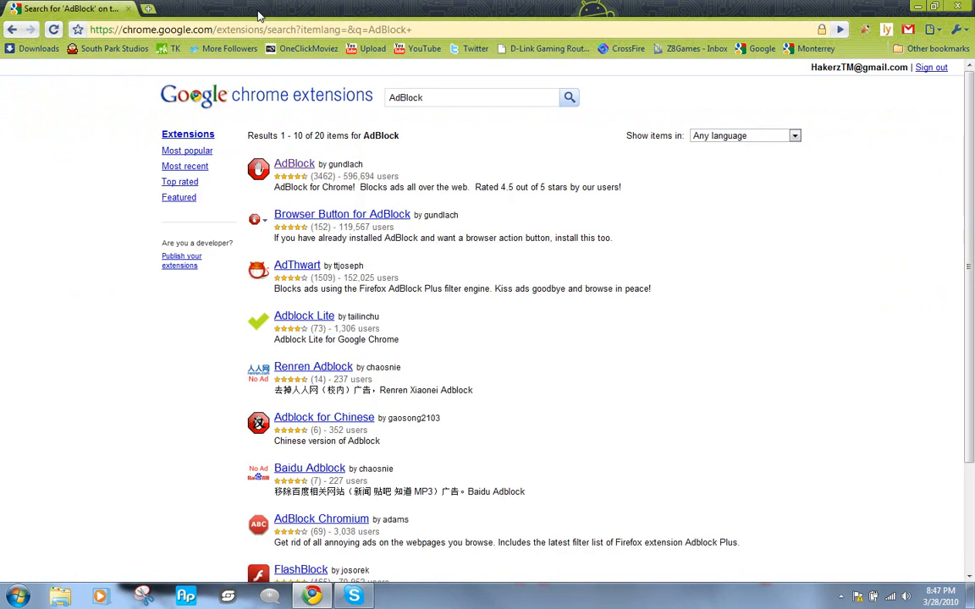
# Step: Search YouTube for 'fed up dj khaled official video' and open the Fed Up Director's Cut result
pyautogui.click(422, 47)
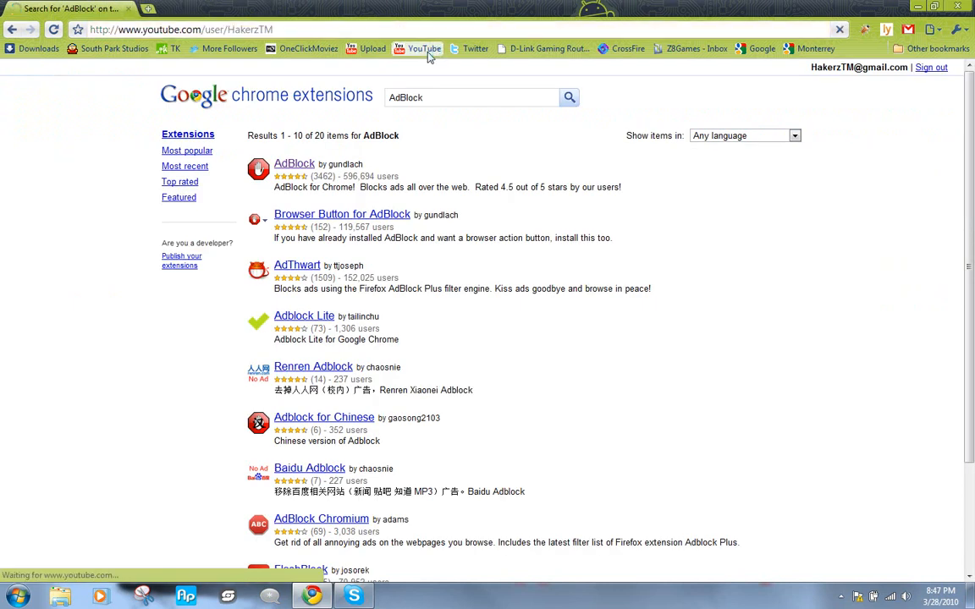
pyautogui.click(420, 47)
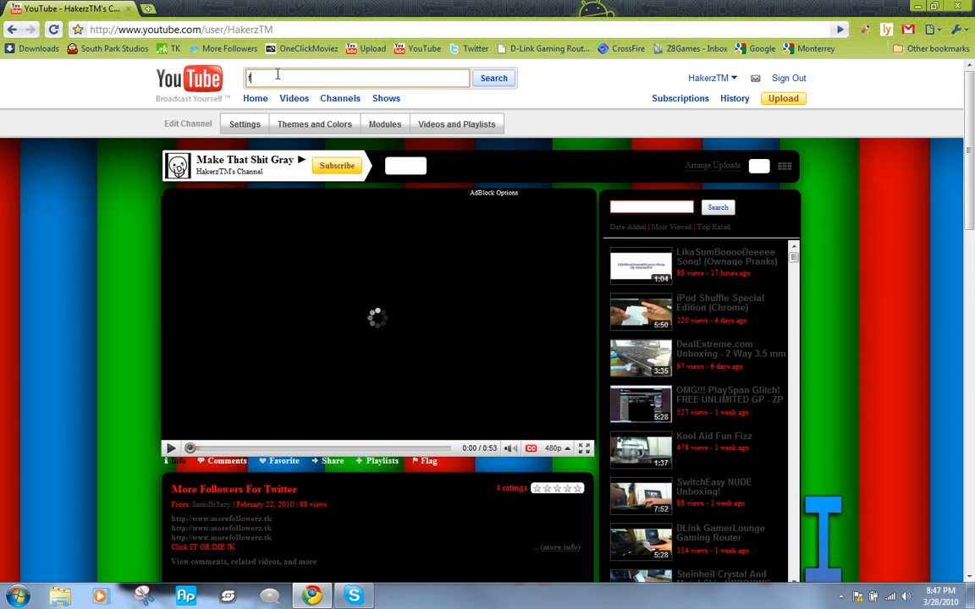
pyautogui.write('fed up e')
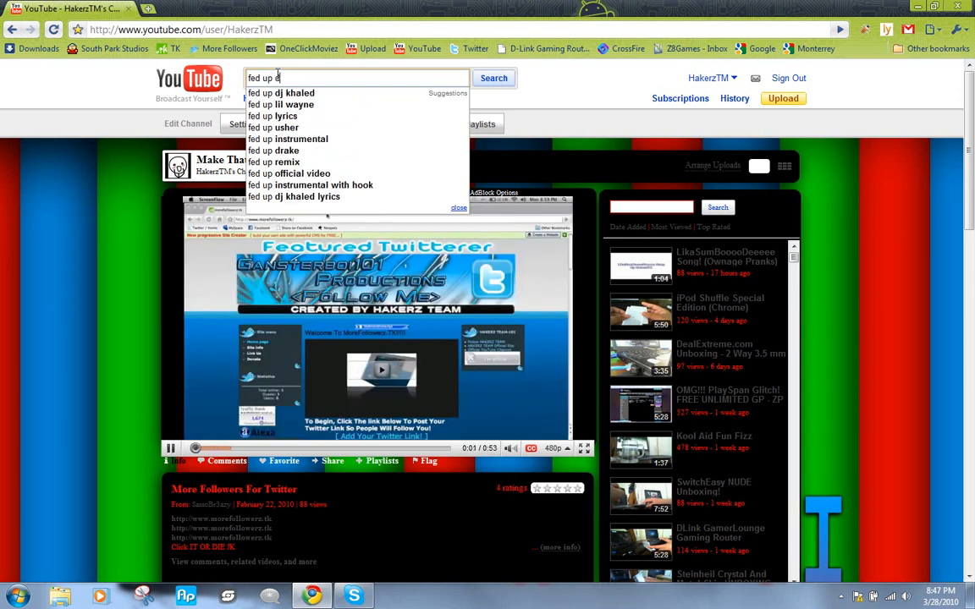
pyautogui.click(301, 173)
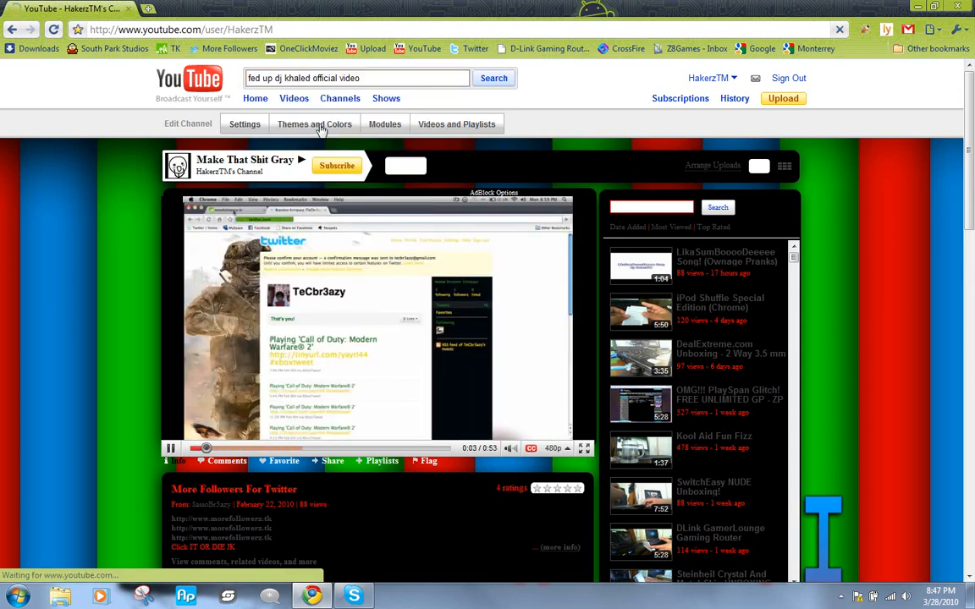
pyautogui.click(494, 78)
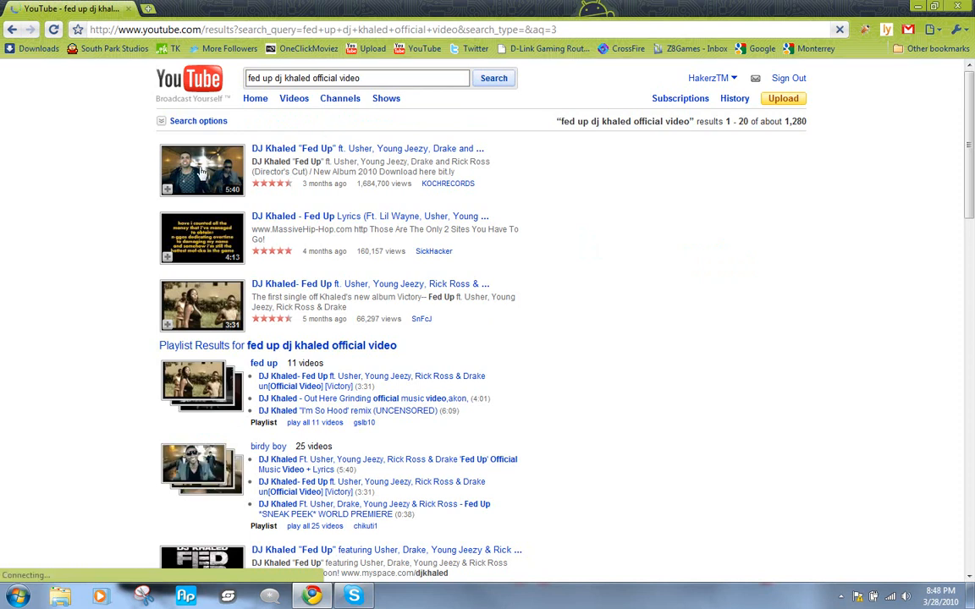
pyautogui.click(200, 172)
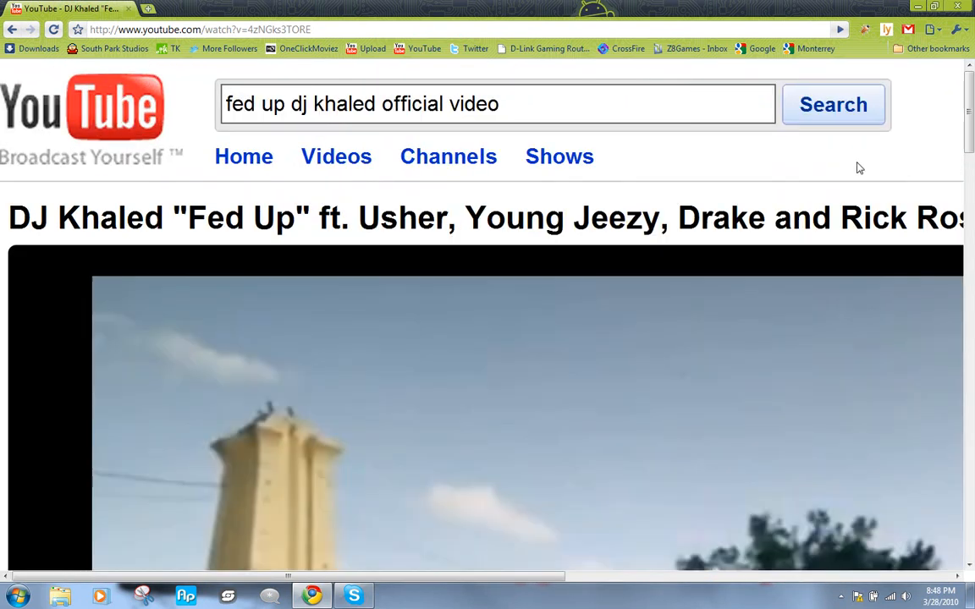
# Step: Scroll the Fed Up video page toward the AdBlock Options link above the player
pyautogui.hscroll(3)
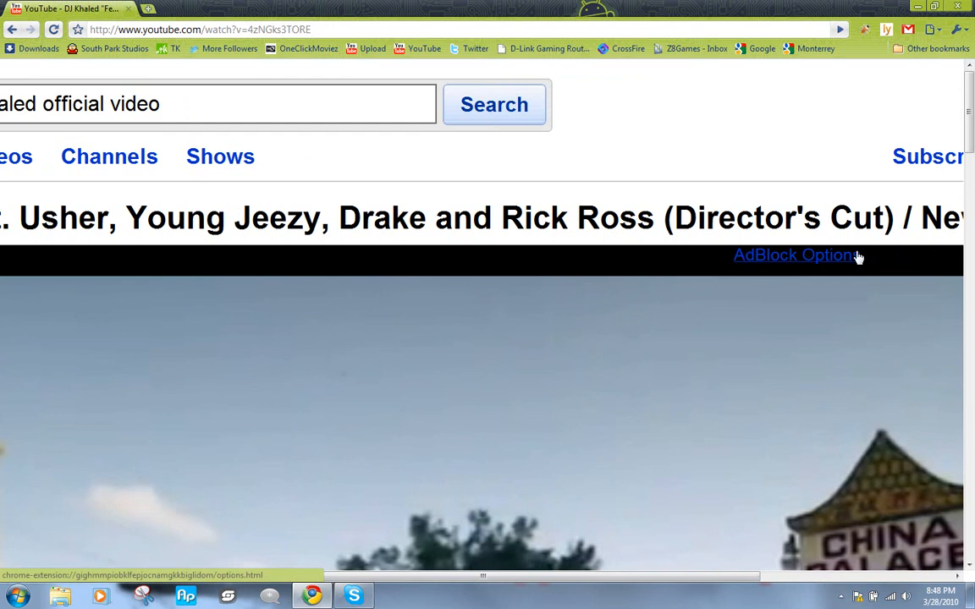
pyautogui.moveTo(799, 284)
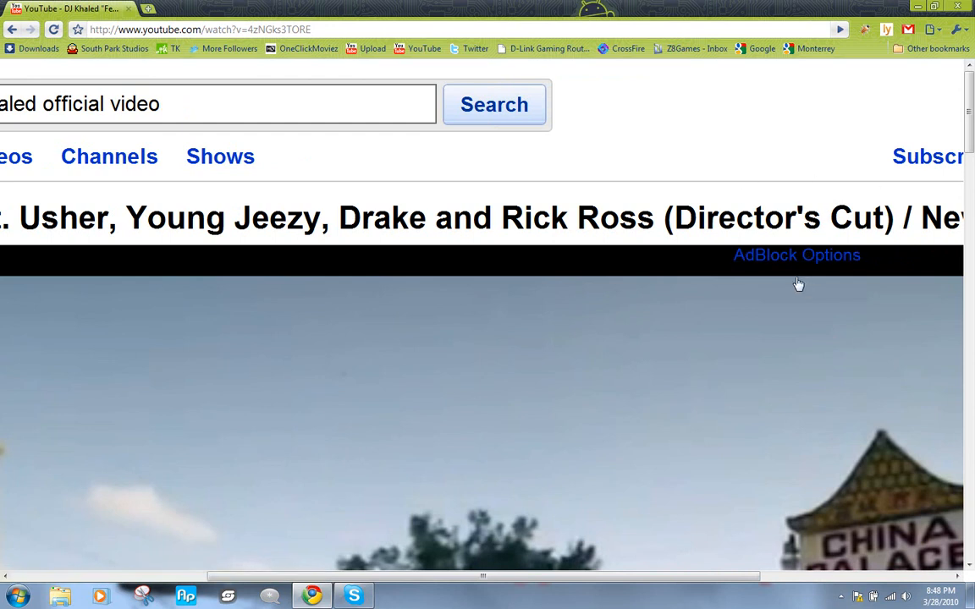
pyautogui.moveTo(694, 189)
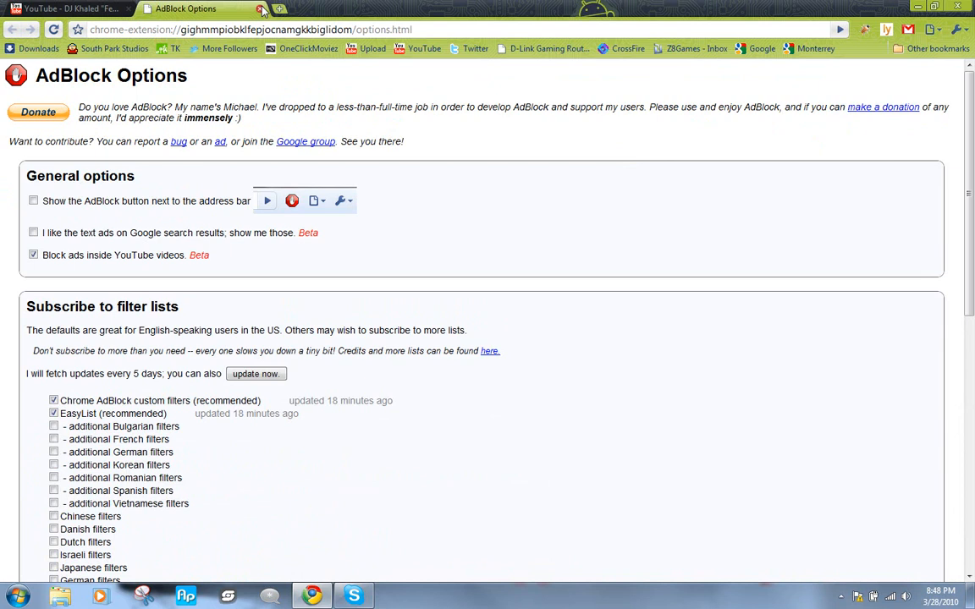
# Step: Return to the Fed Up video tab, playing without a pre-roll ad, and scroll to its ratings and comments
pyautogui.click(67, 6)
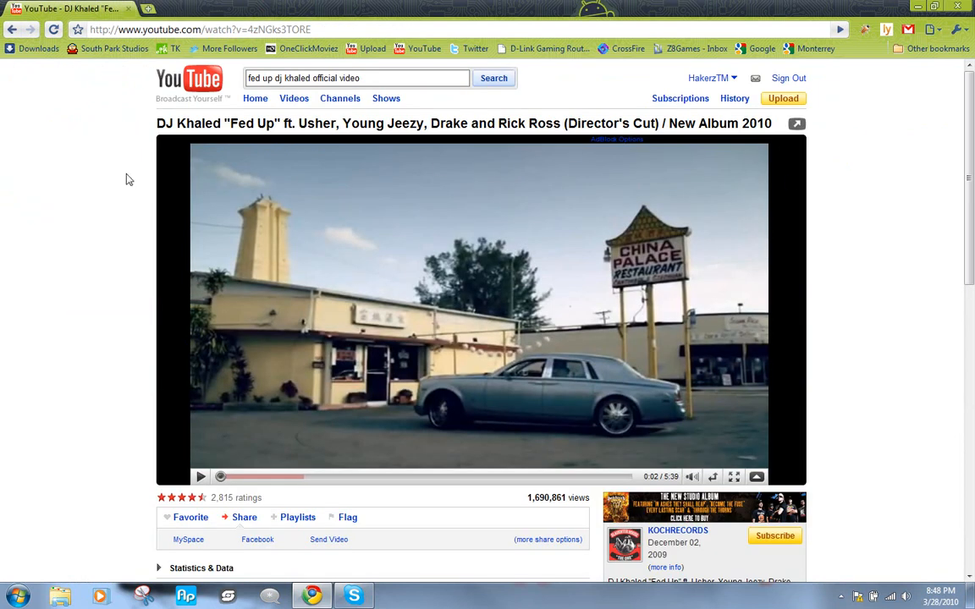
pyautogui.moveTo(690, 160)
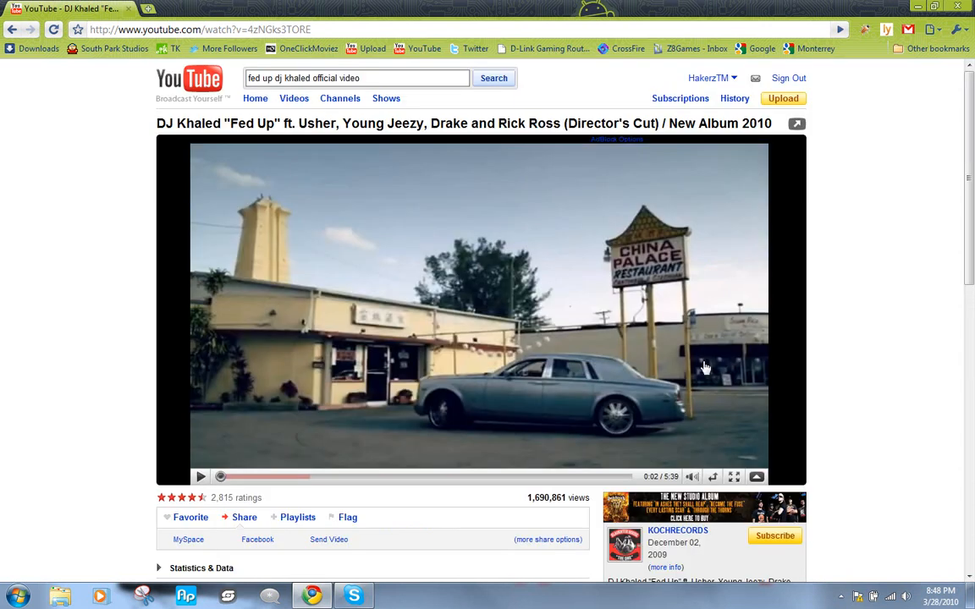
pyautogui.moveTo(890, 272)
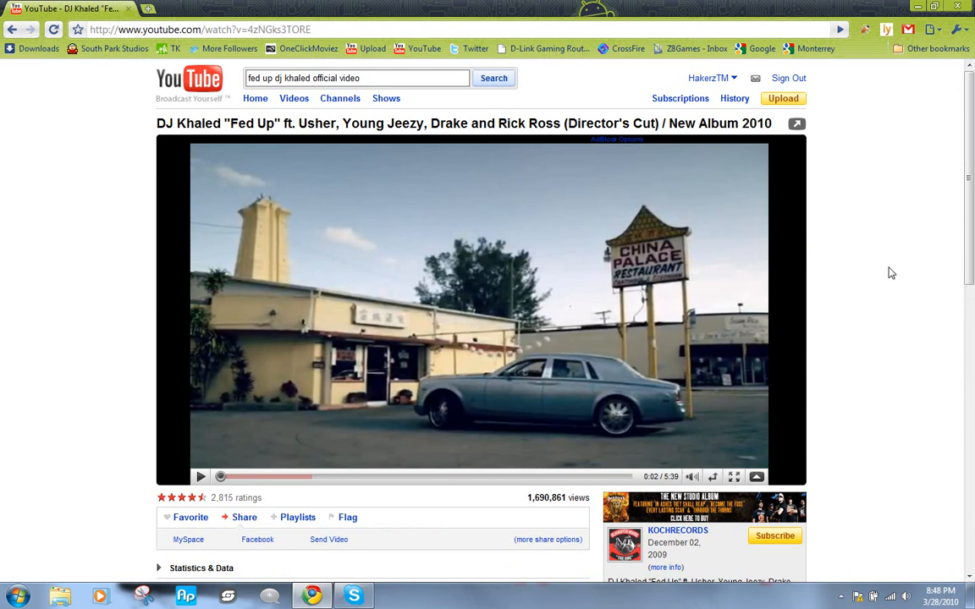
pyautogui.moveTo(37, 257)
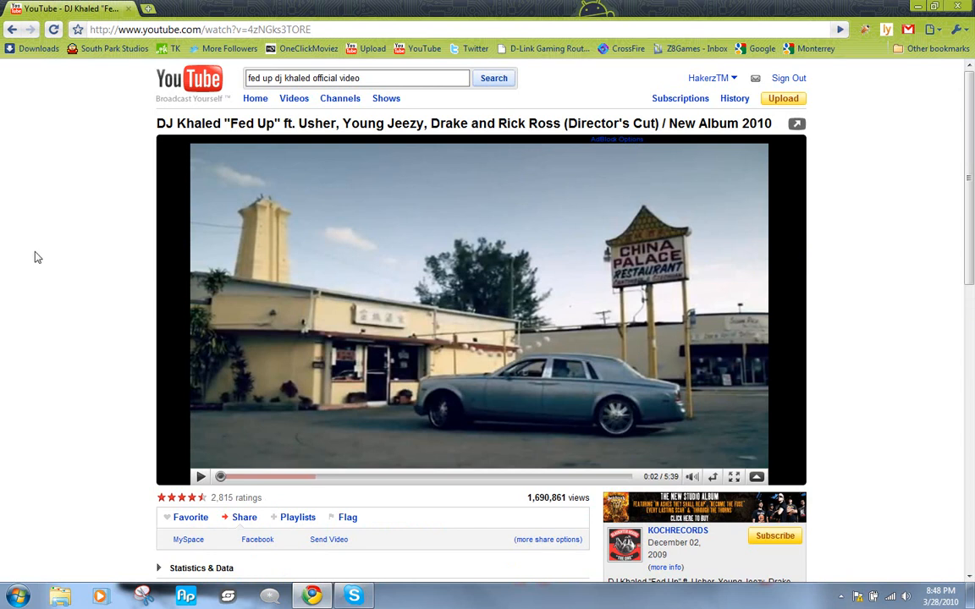
pyautogui.scroll(-3)
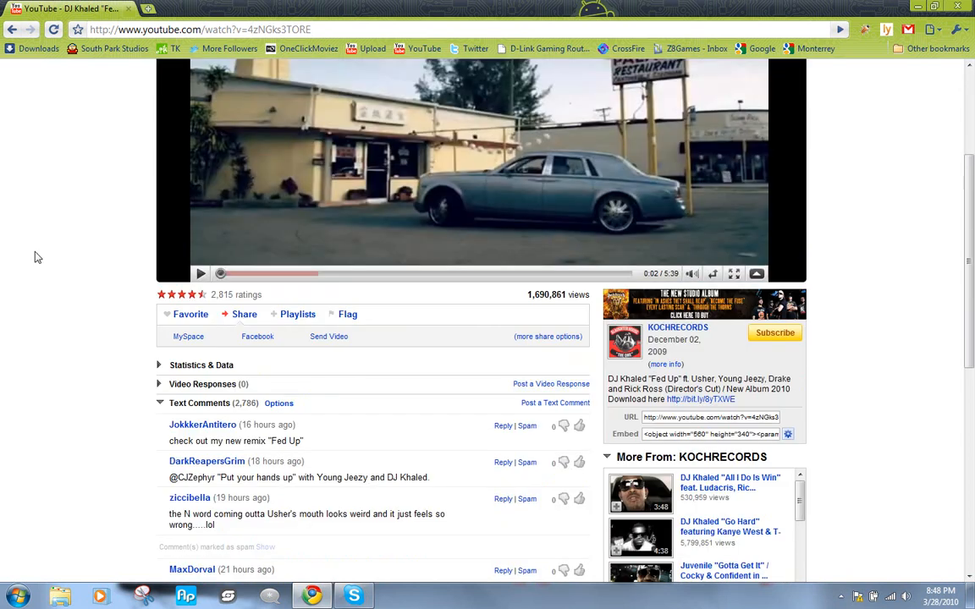
pyautogui.moveTo(606, 325)
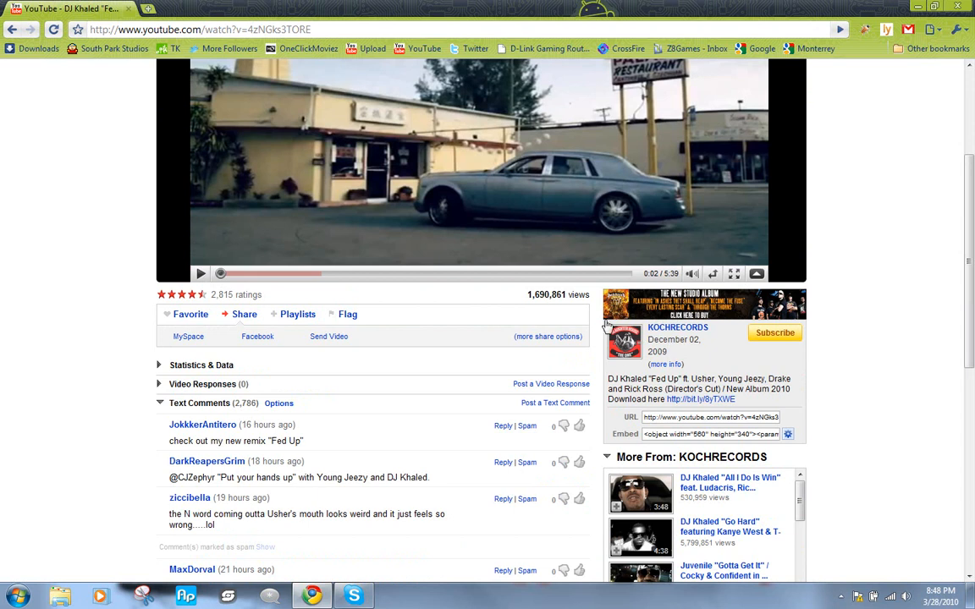
pyautogui.moveTo(623, 351)
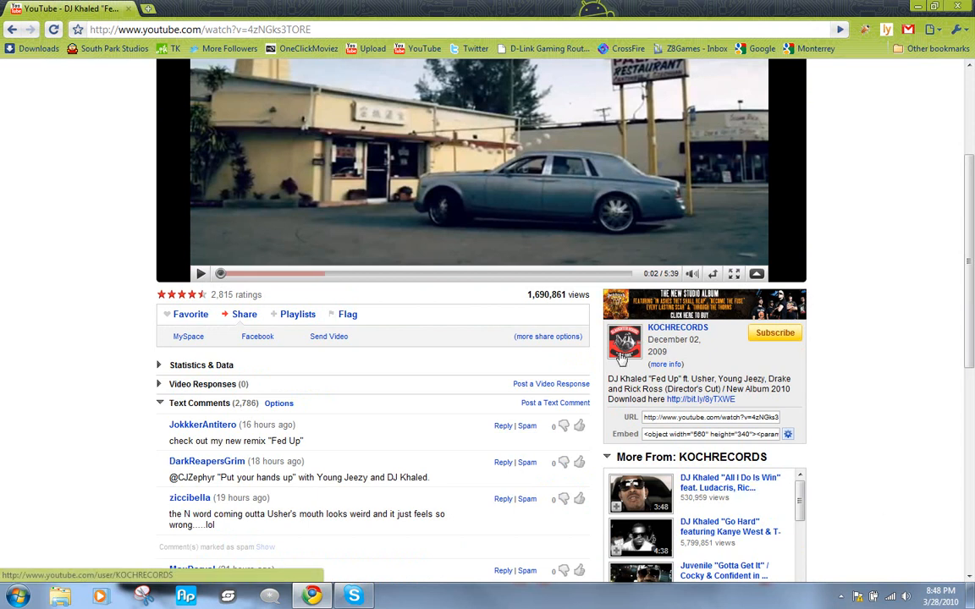
pyautogui.moveTo(616, 277)
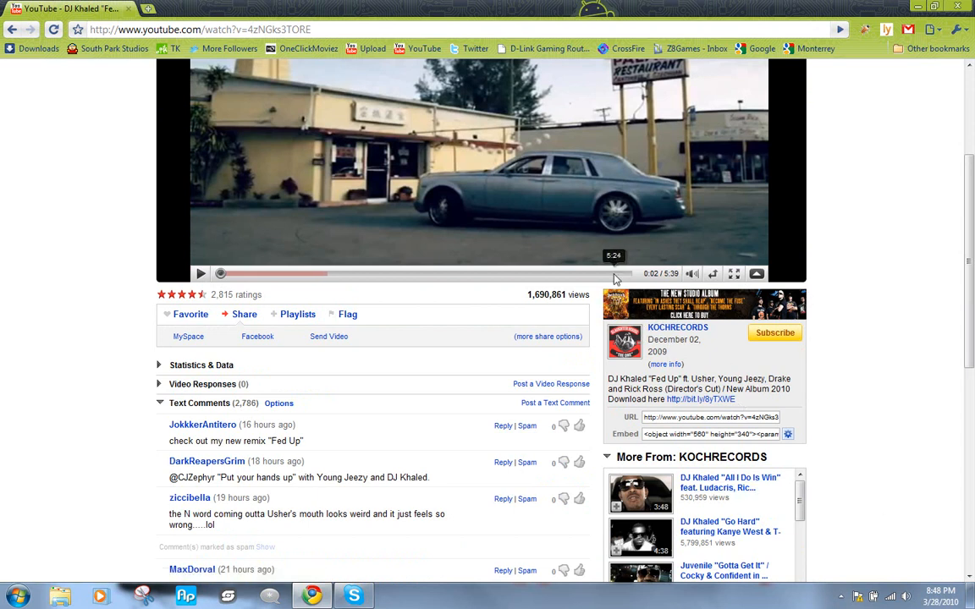
pyautogui.moveTo(369, 145)
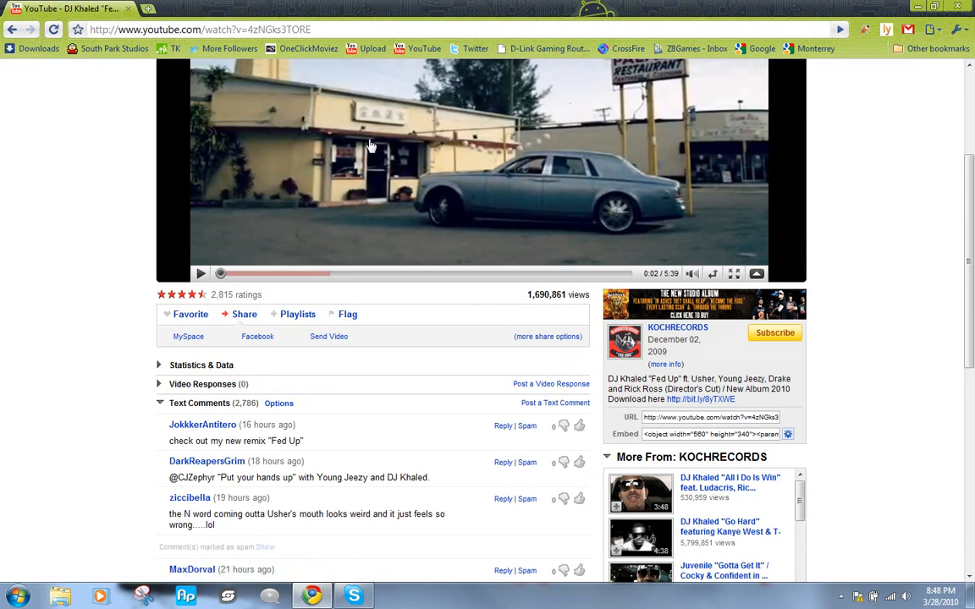
pyautogui.moveTo(873, 179)
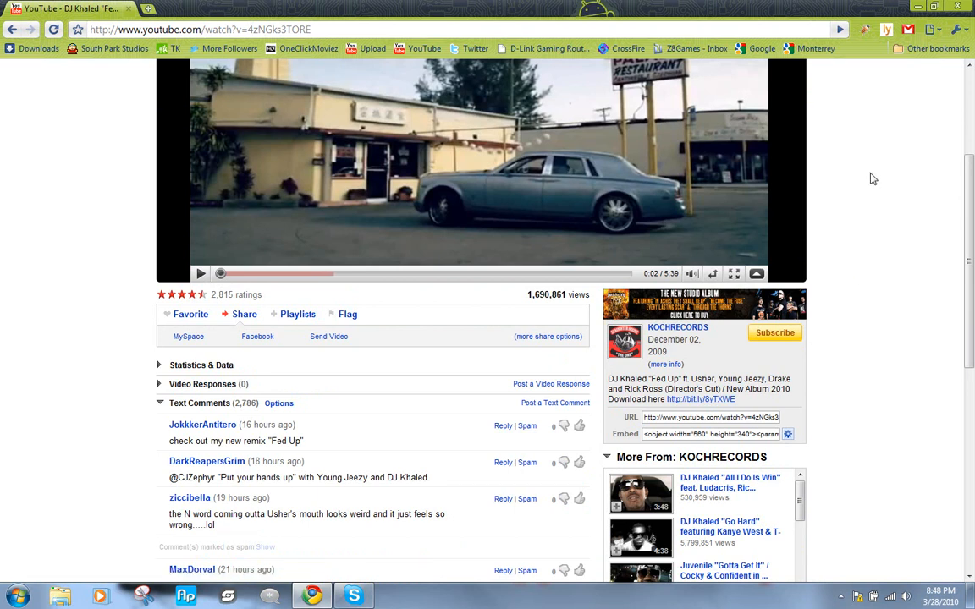